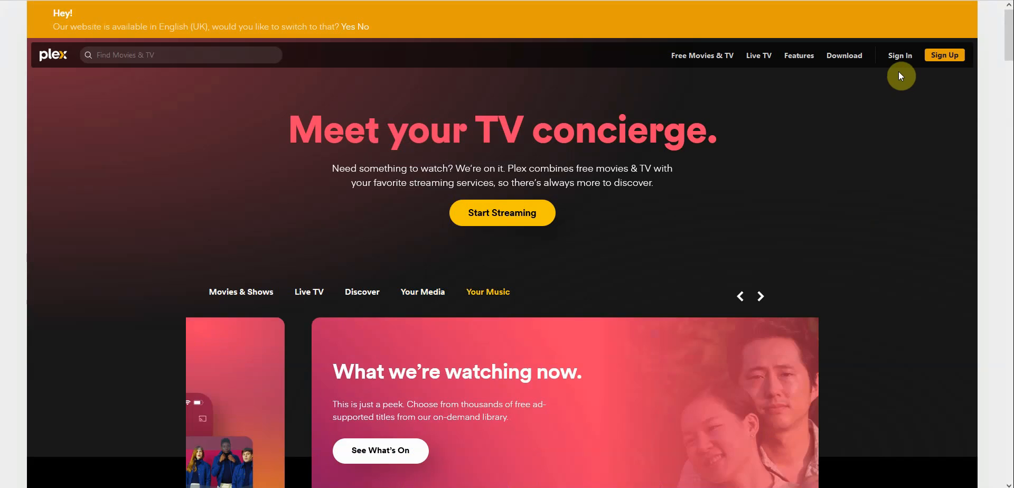
Step: Sign in to the Plex account with email and password from the Account Sign In dialog
click(240, 291)
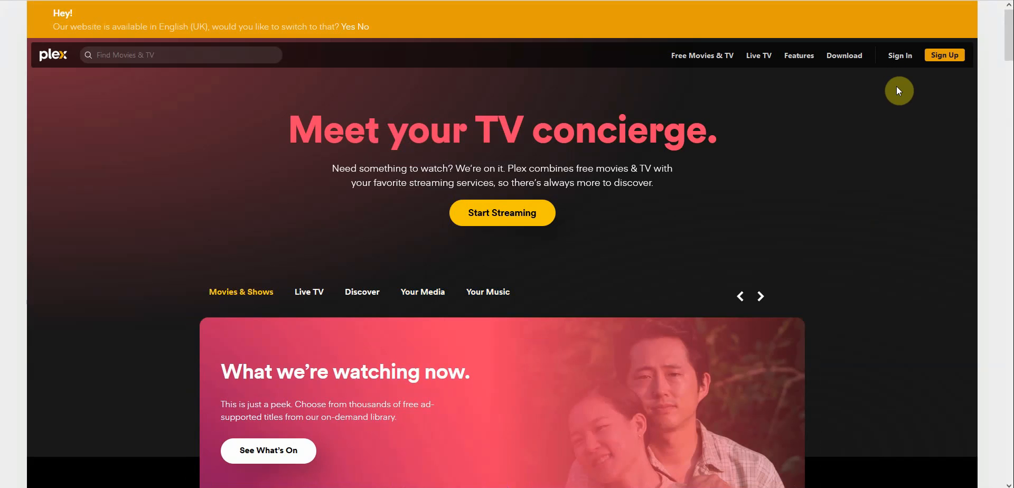
click(309, 292)
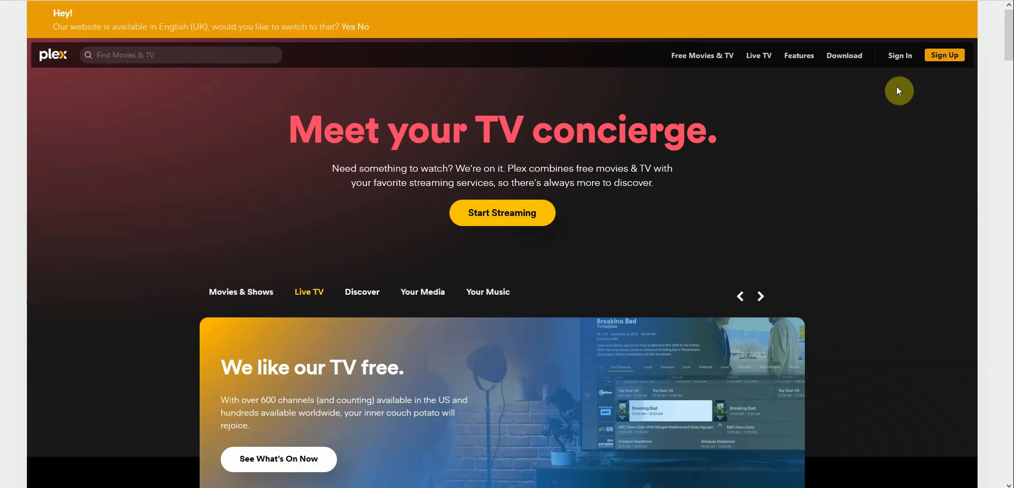
click(900, 55)
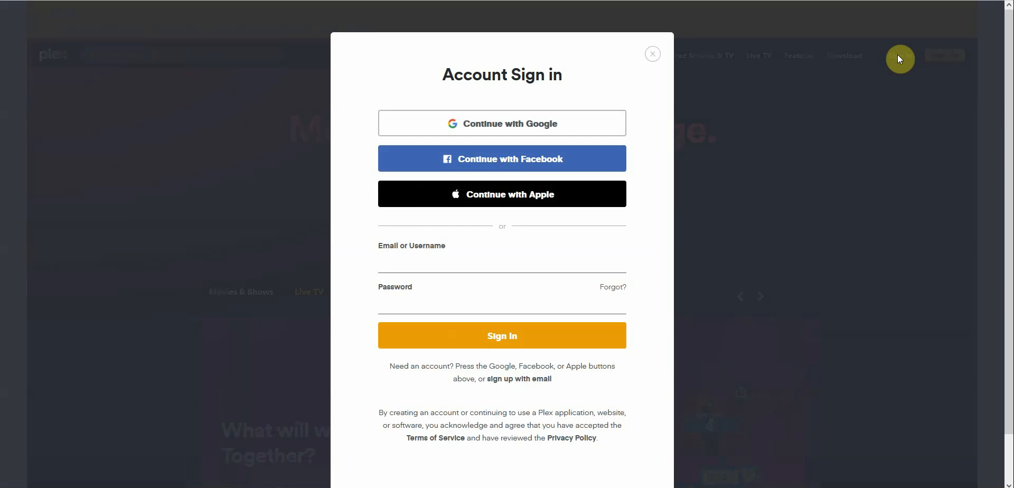
mouse_move(654, 314)
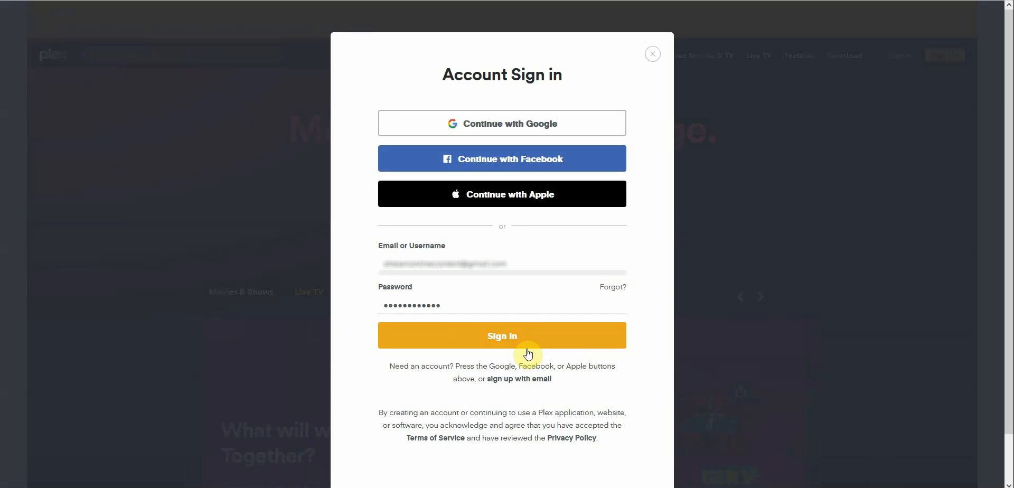
click(502, 335)
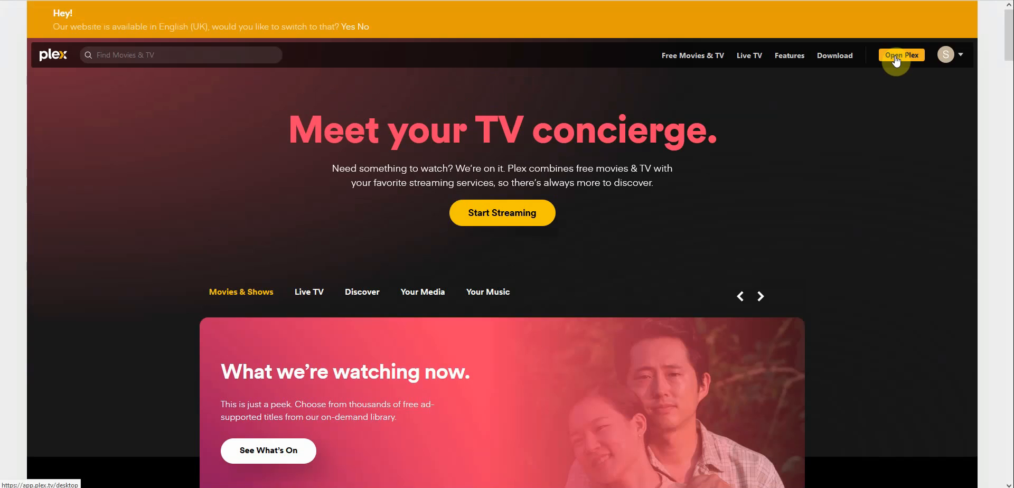
Step: Launch the Plex web app and expand the sidebar to list all available sources
click(900, 54)
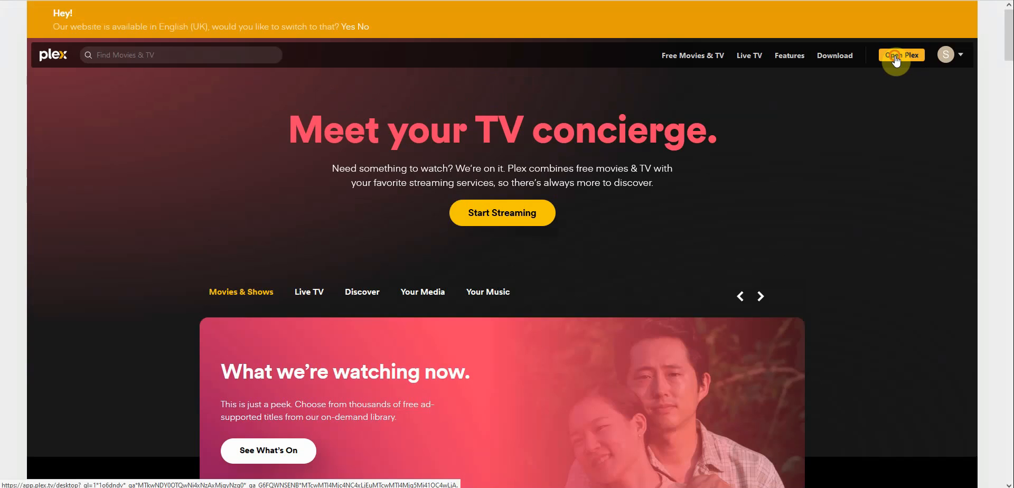
click(901, 55)
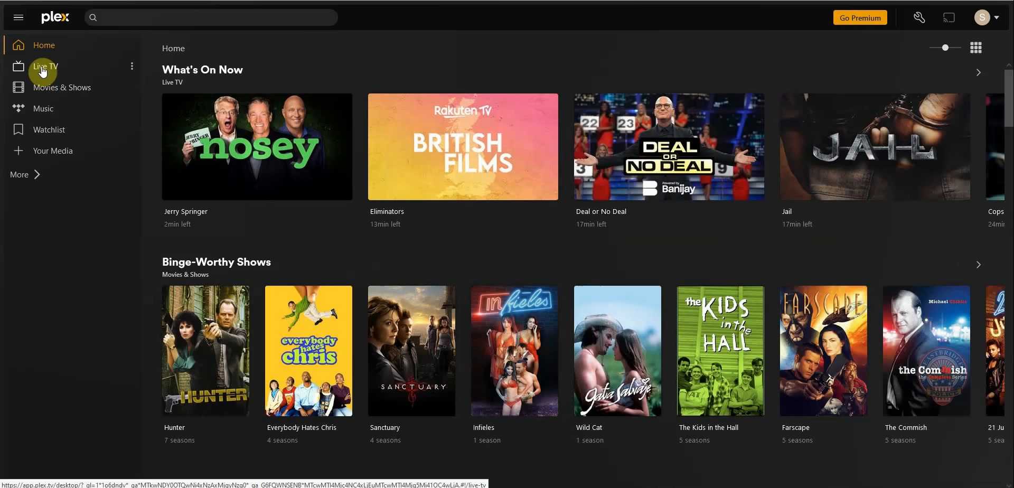
mouse_move(48, 69)
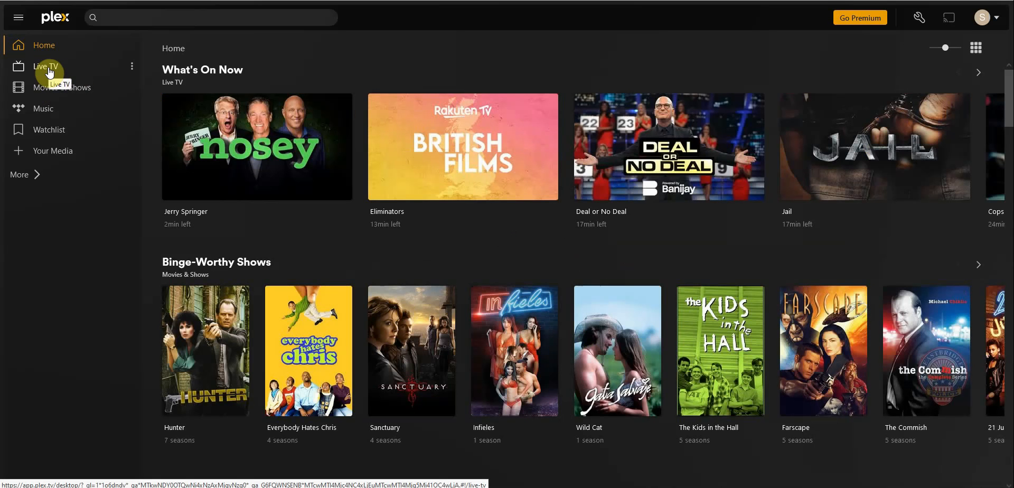
mouse_move(104, 95)
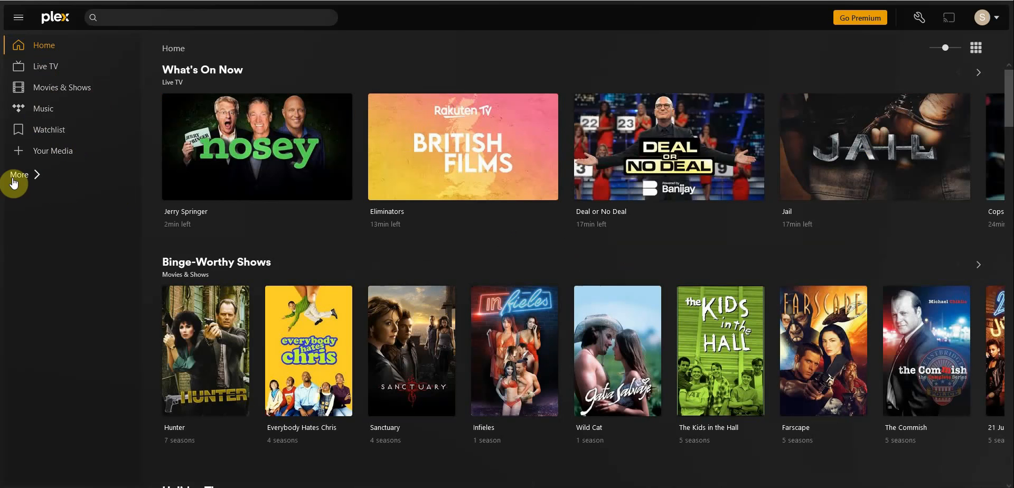
click(19, 175)
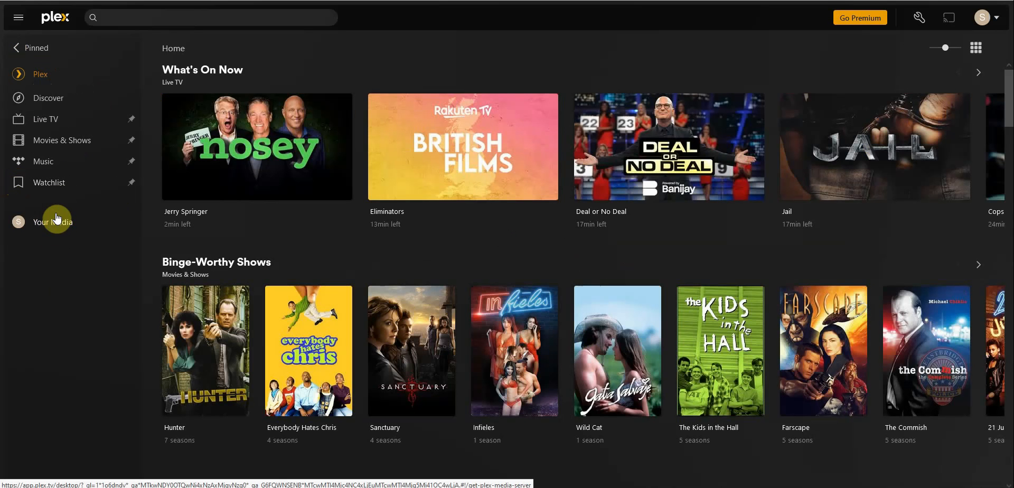
mouse_move(63, 188)
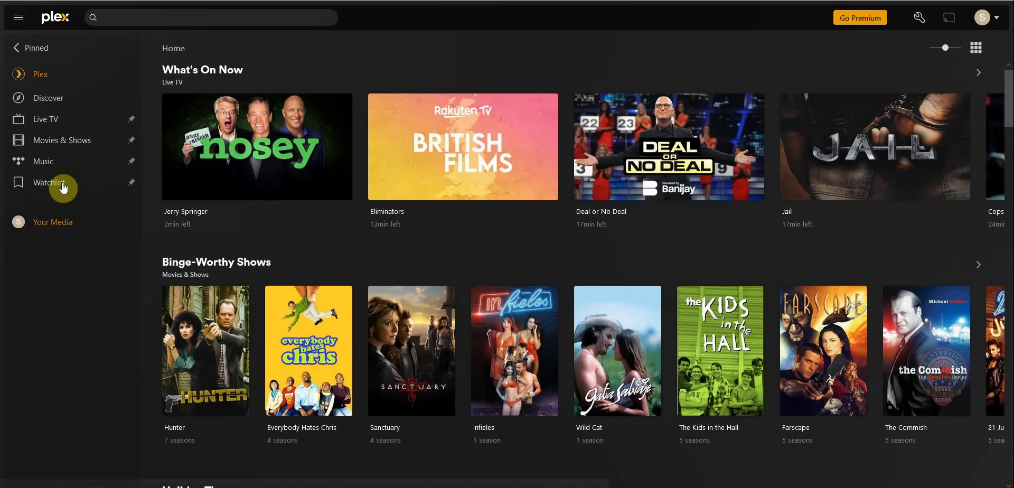
mouse_move(51, 129)
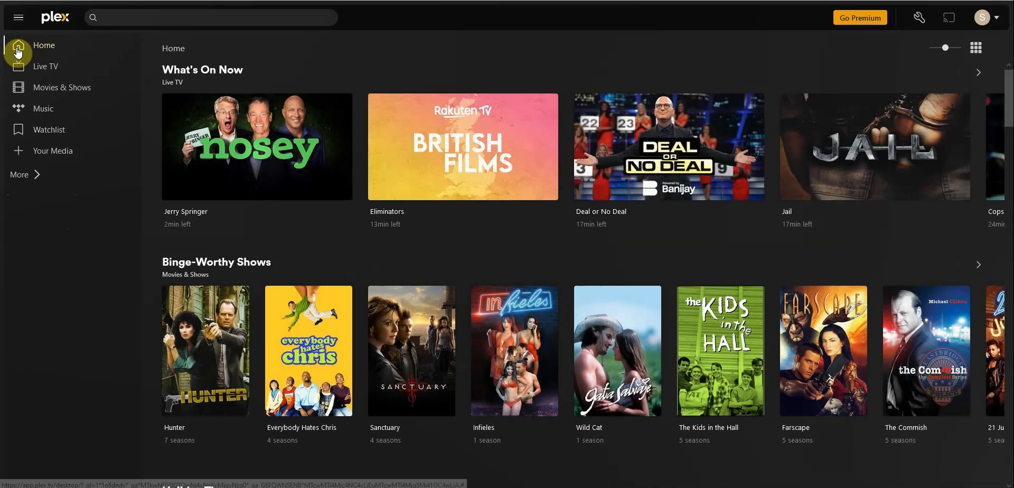
mouse_move(35, 67)
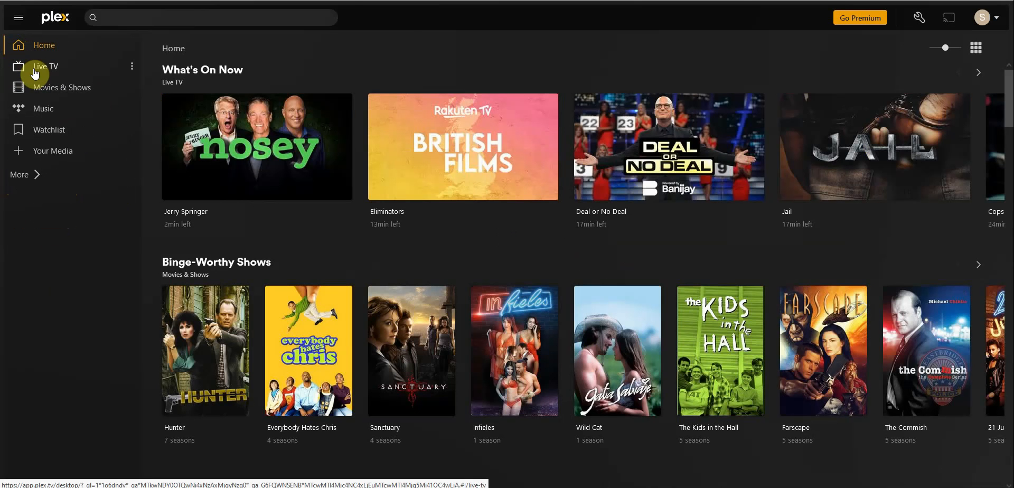
Step: Unpin Live TV, Movies & Shows, Music and Watchlist so no sources remain pinned
click(132, 65)
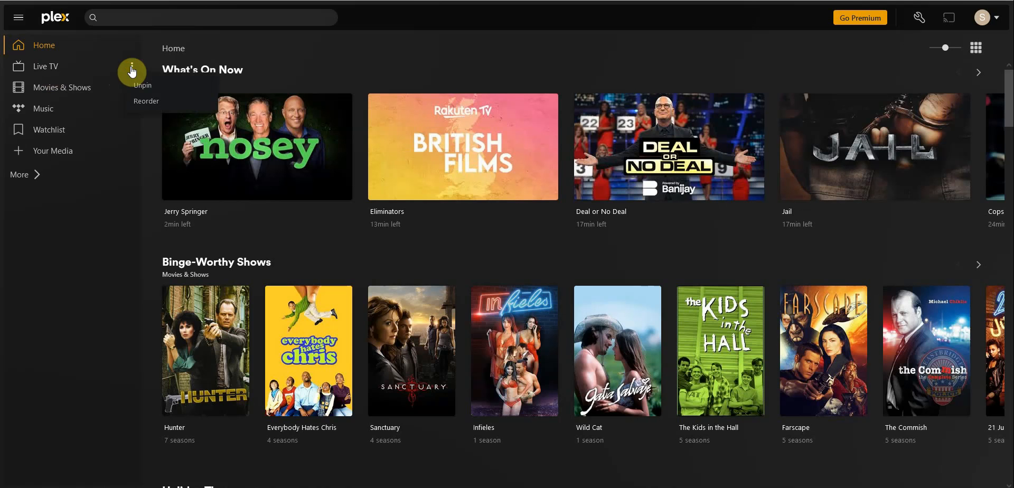
click(142, 84)
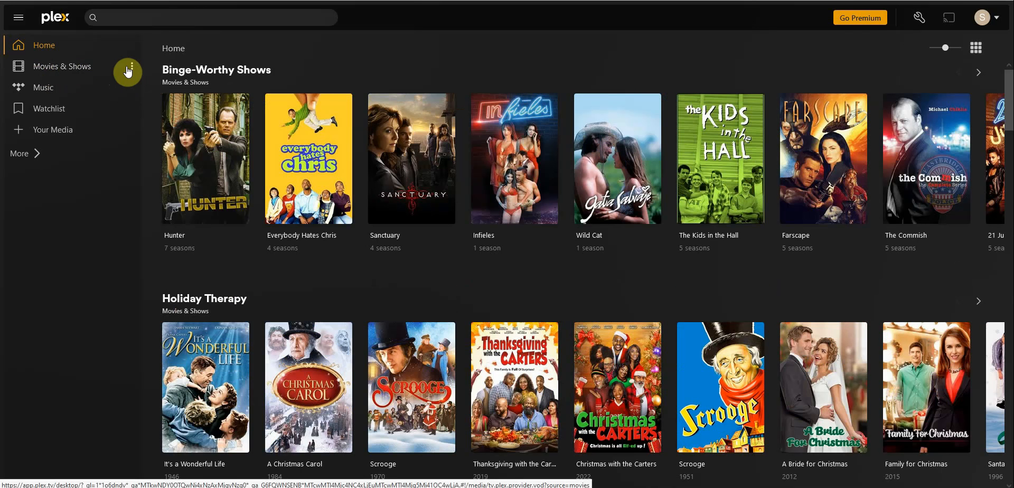
click(131, 65)
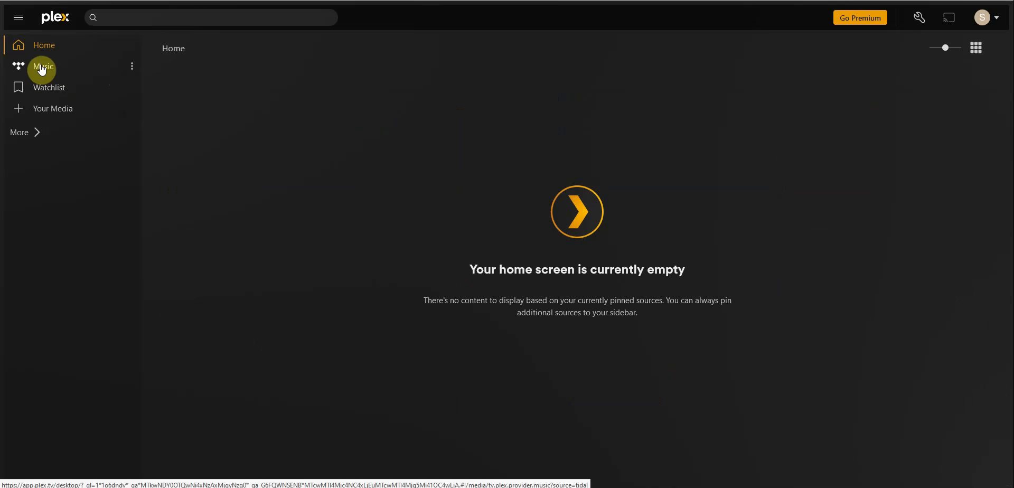
click(131, 65)
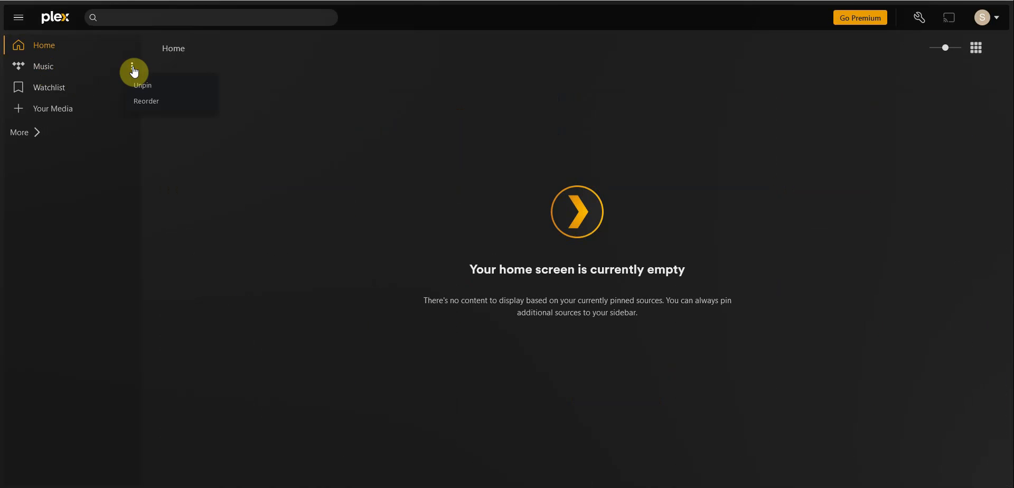
click(142, 85)
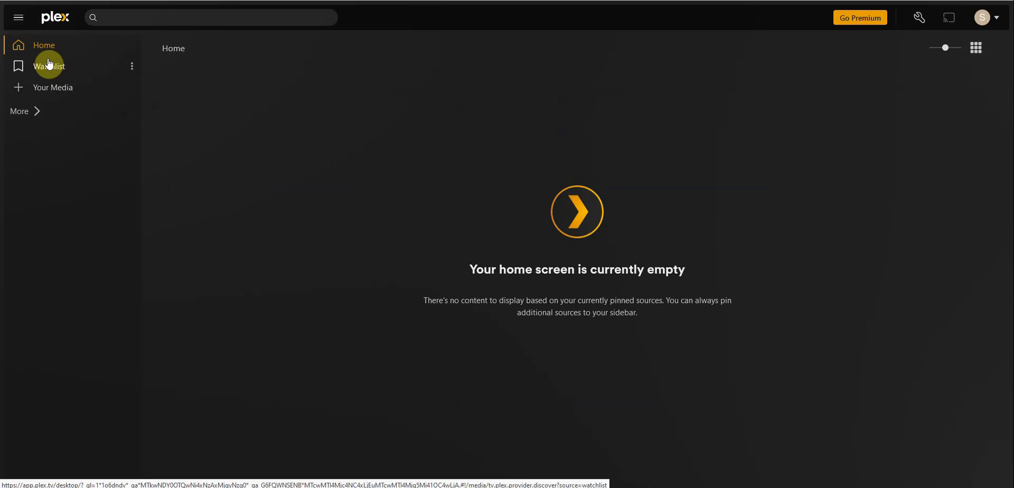
click(132, 66)
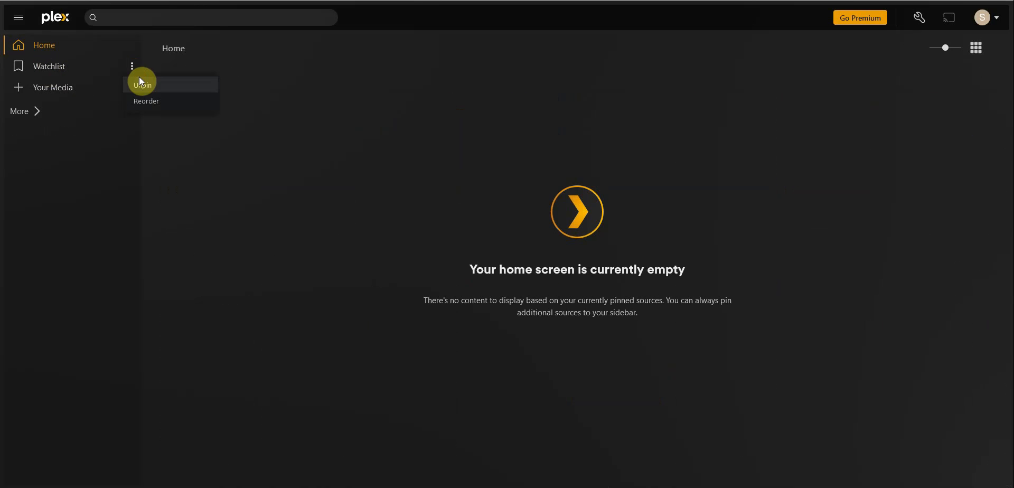
click(143, 84)
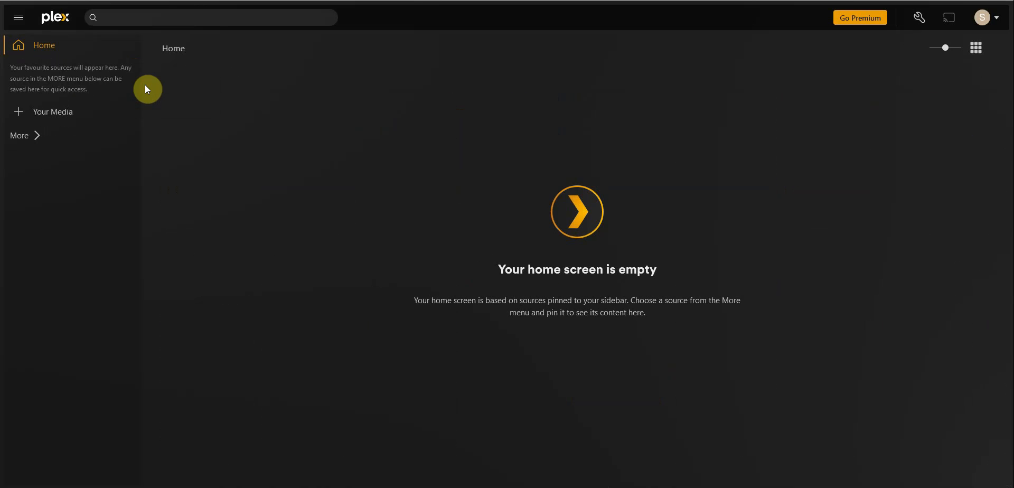
mouse_move(38, 50)
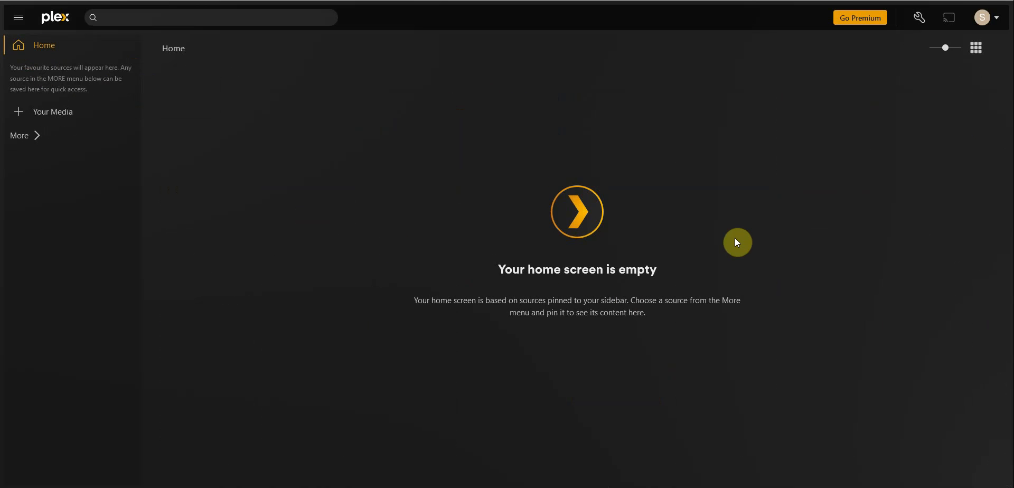
mouse_move(684, 218)
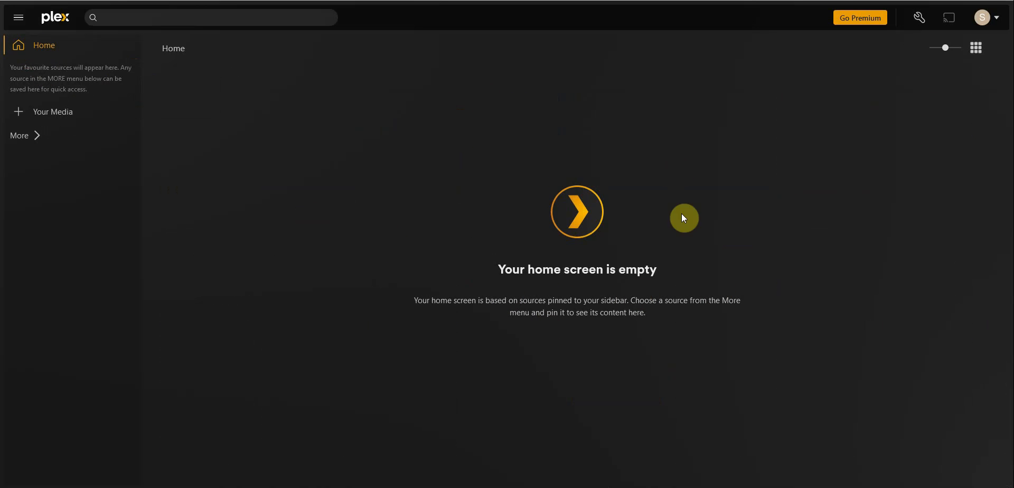
mouse_move(886, 341)
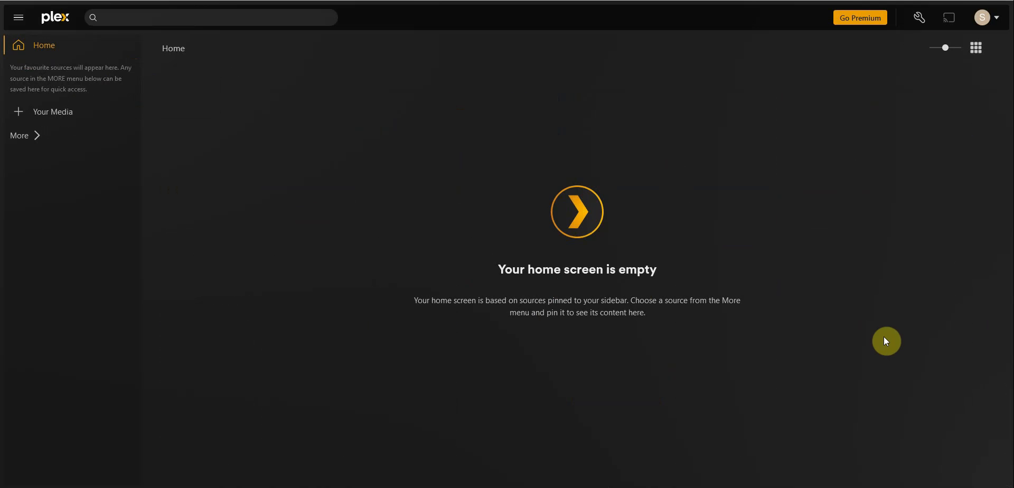
mouse_move(887, 383)
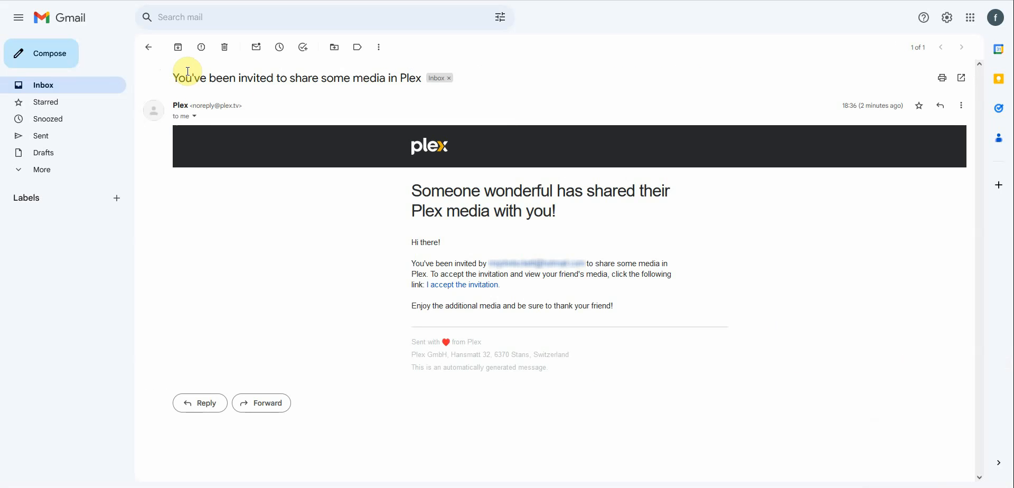
mouse_move(464, 289)
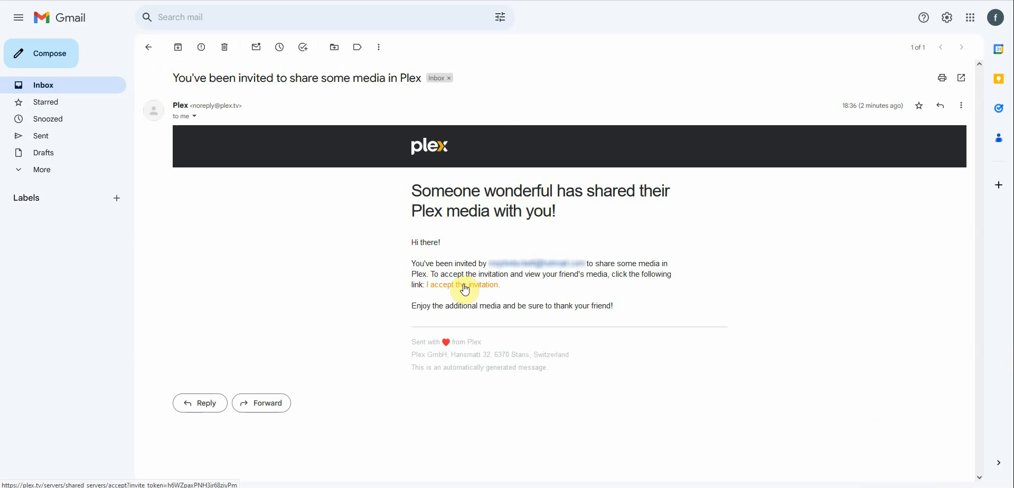
Step: Accept the Plex media-sharing invitation via the 'I accept the invitation' link
click(462, 284)
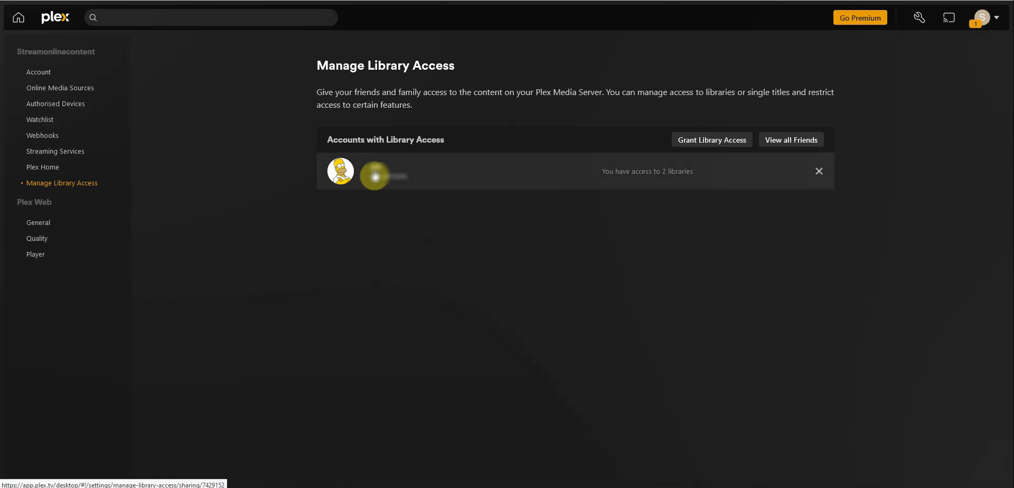
Step: Return to Home, now showing the shared Movies and TV Series libraries
click(18, 17)
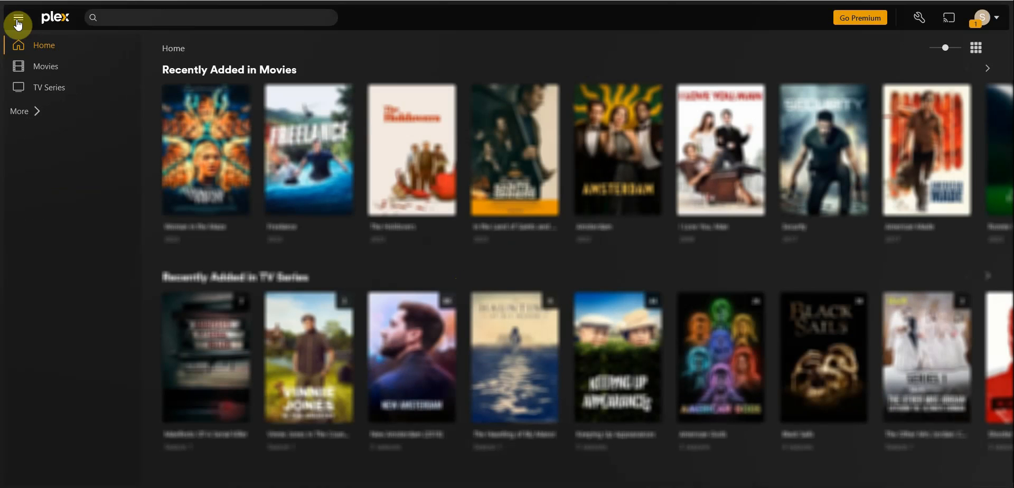
click(18, 17)
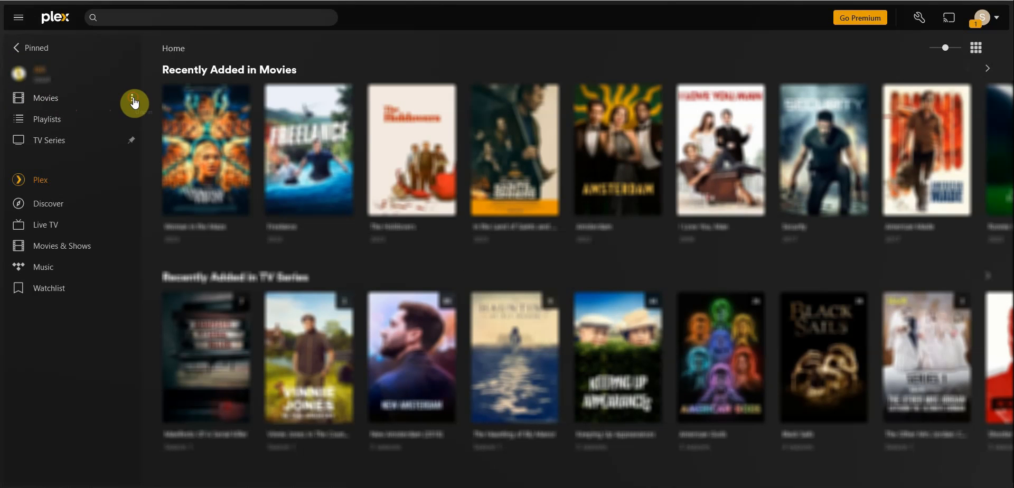
click(132, 99)
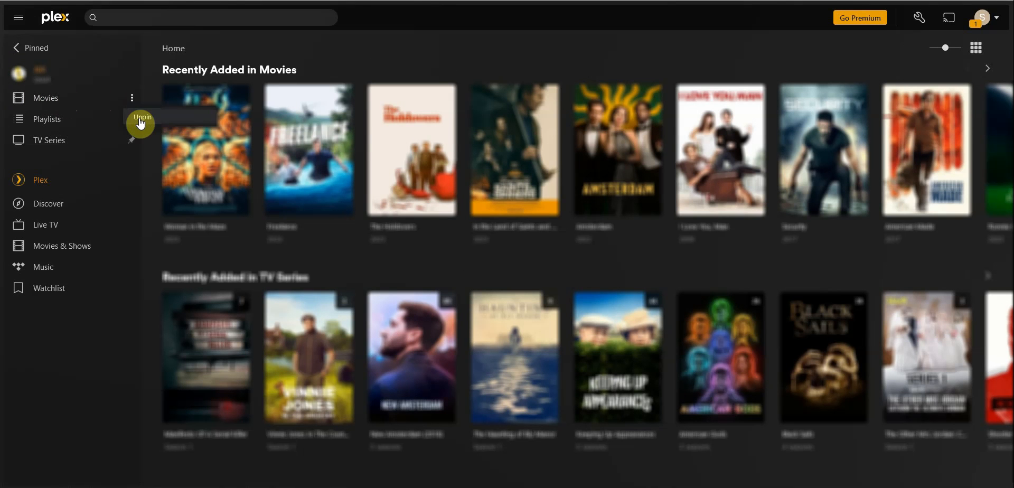
mouse_move(50, 93)
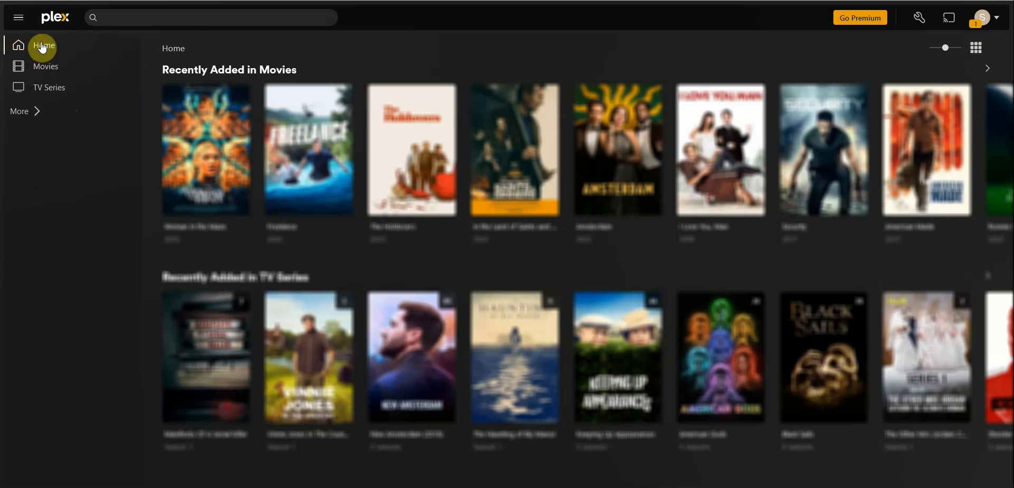
click(45, 67)
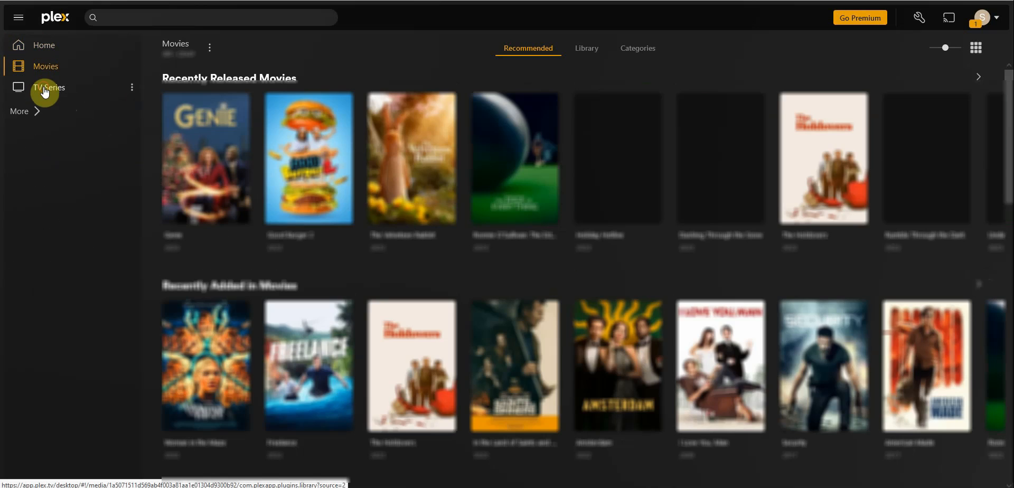
click(49, 88)
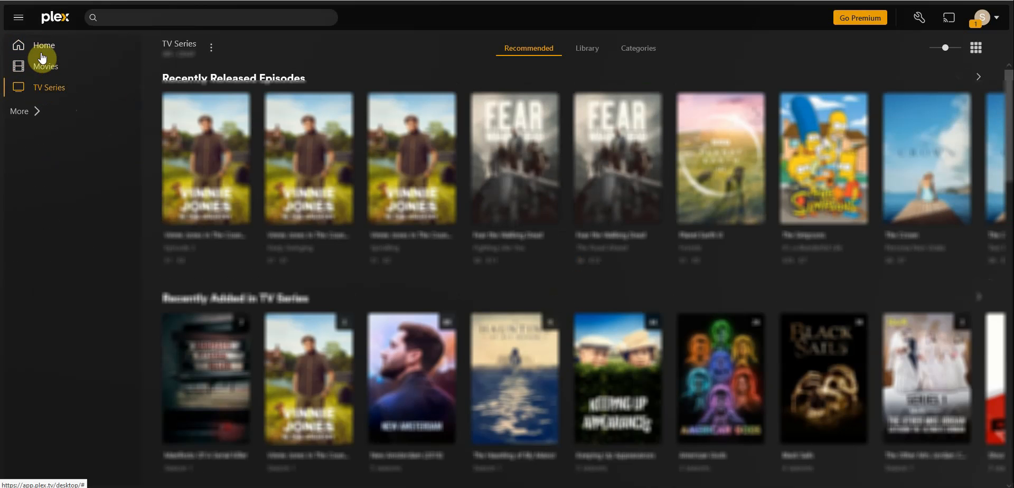
click(45, 45)
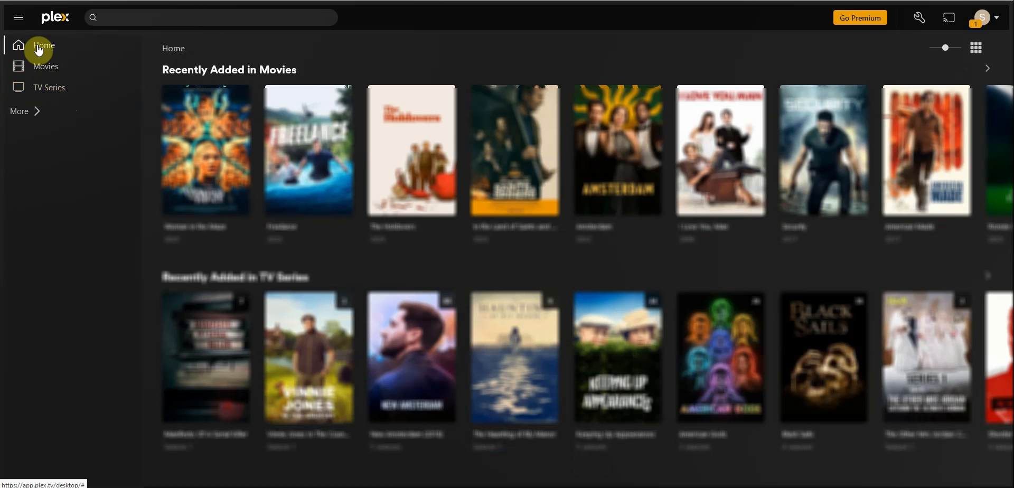